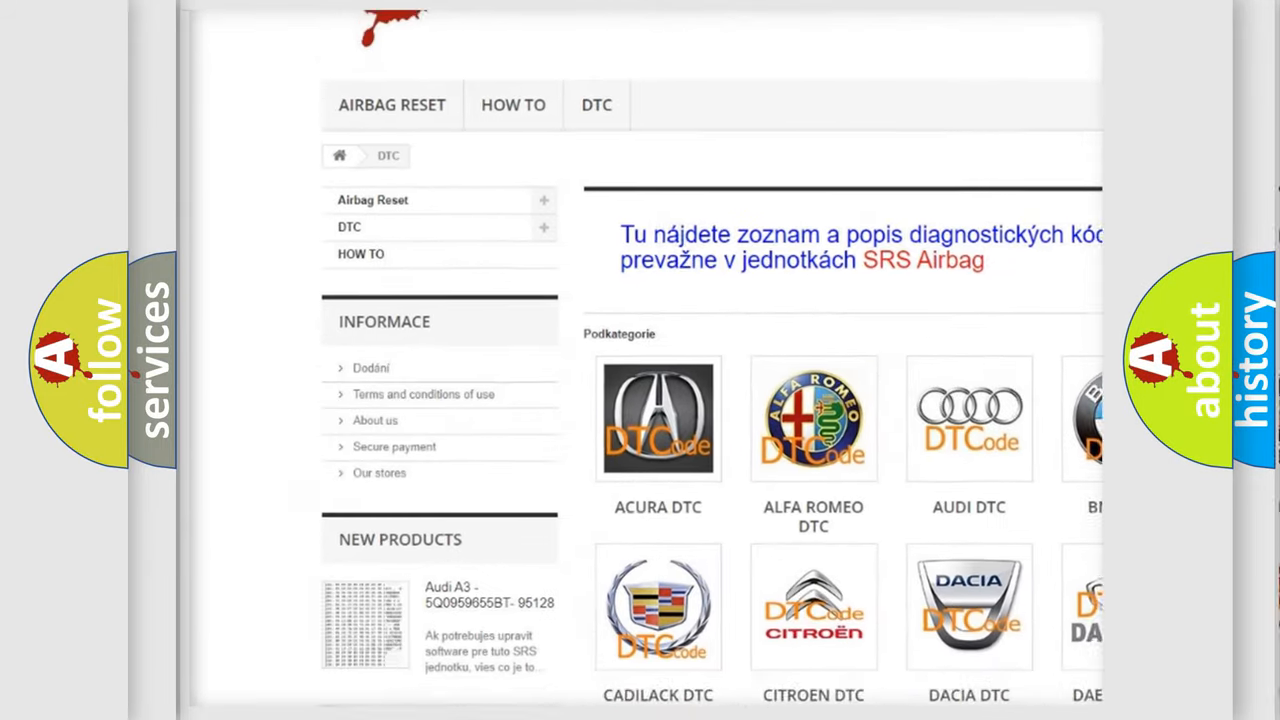
scroll("down", 3)
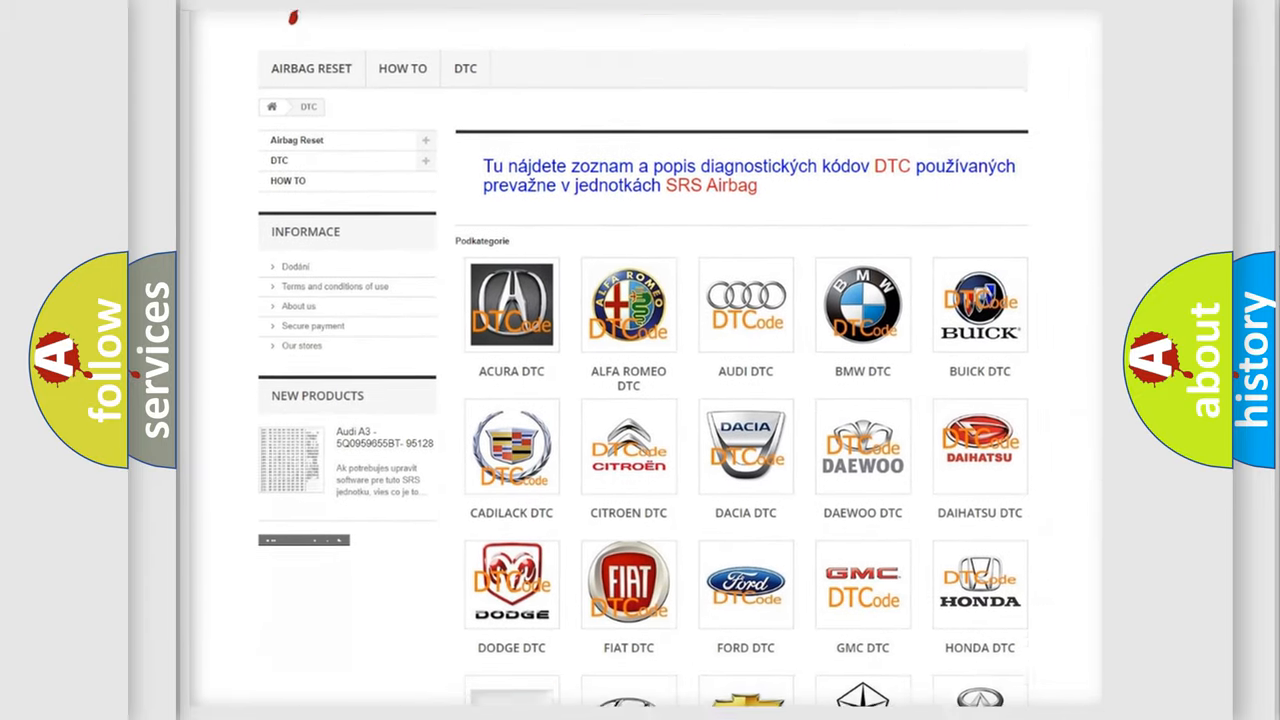
scroll("down", 3)
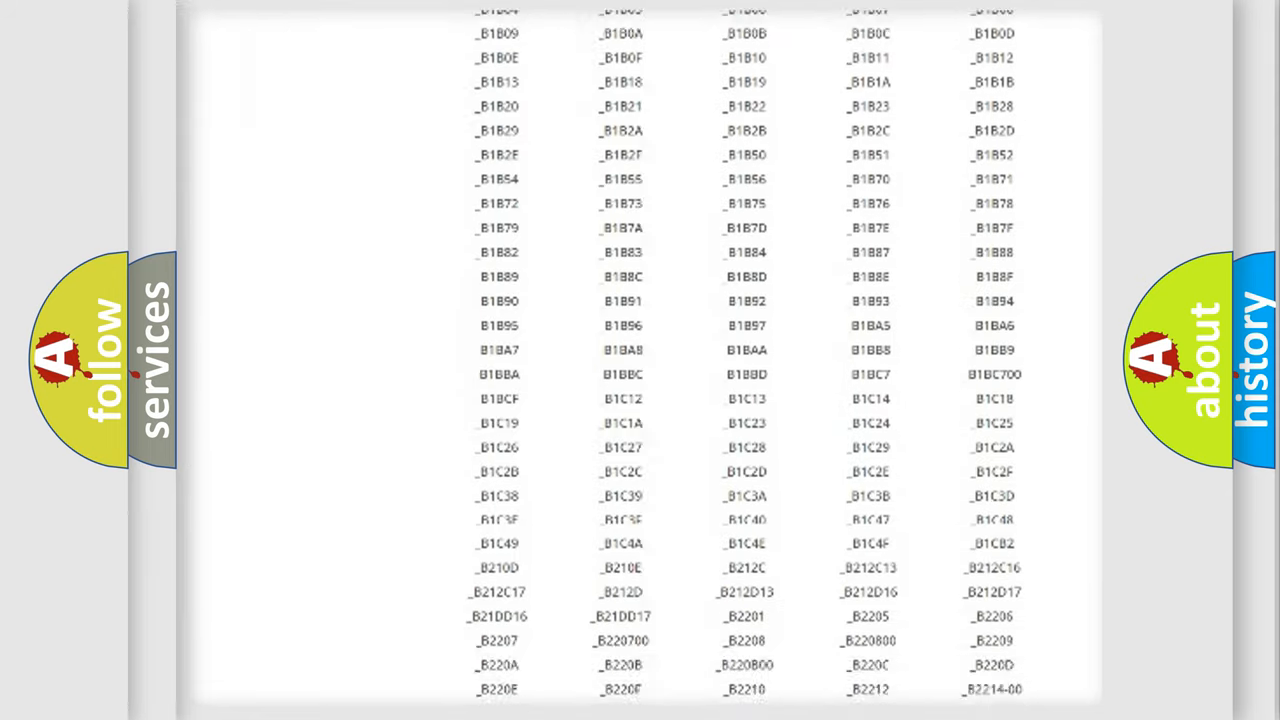
scroll("down", 3)
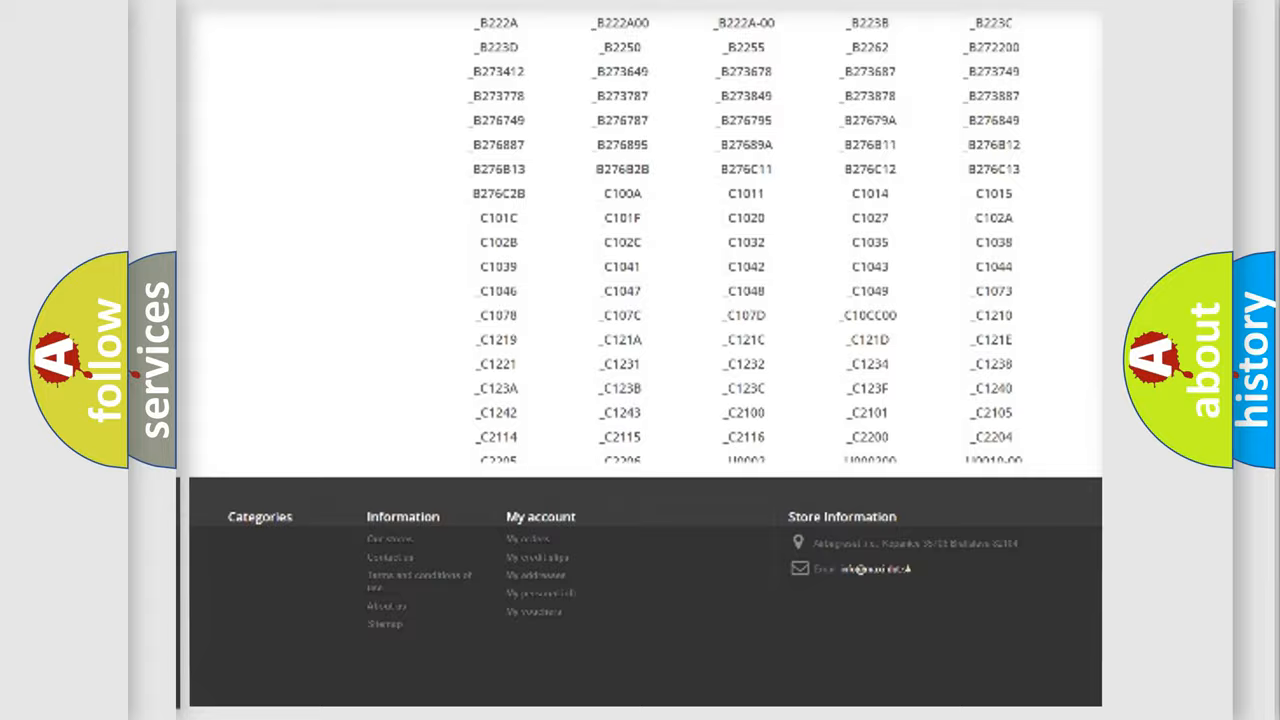